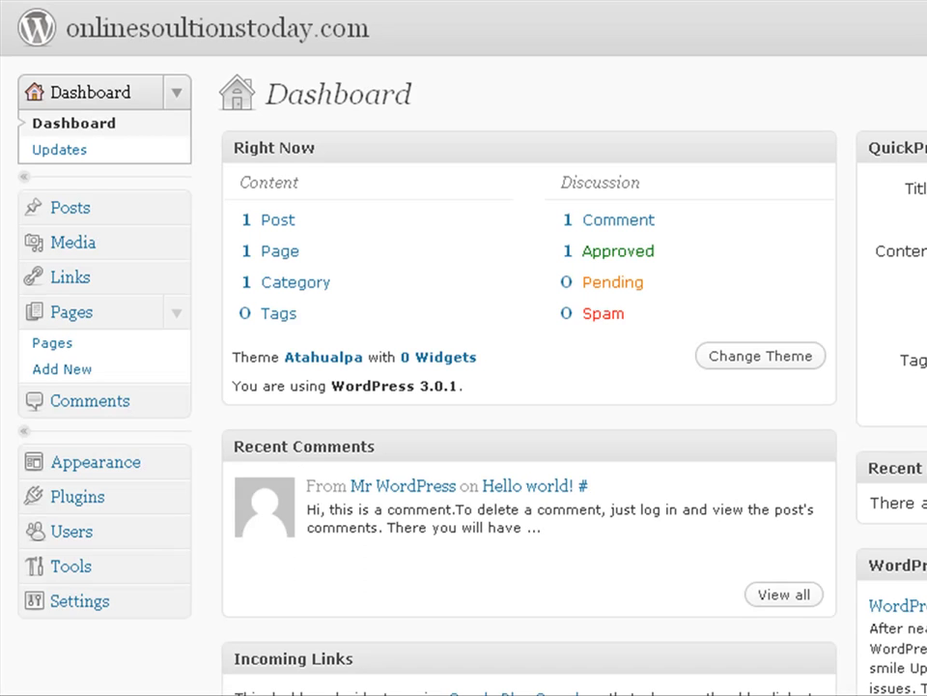
pyautogui.moveTo(643, 140)
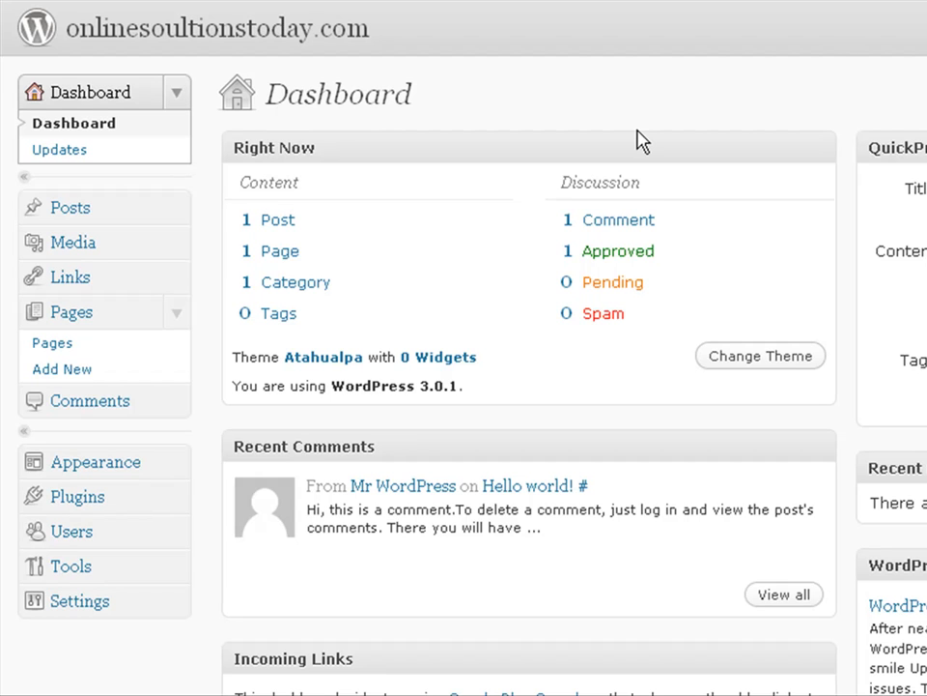
pyautogui.moveTo(272, 405)
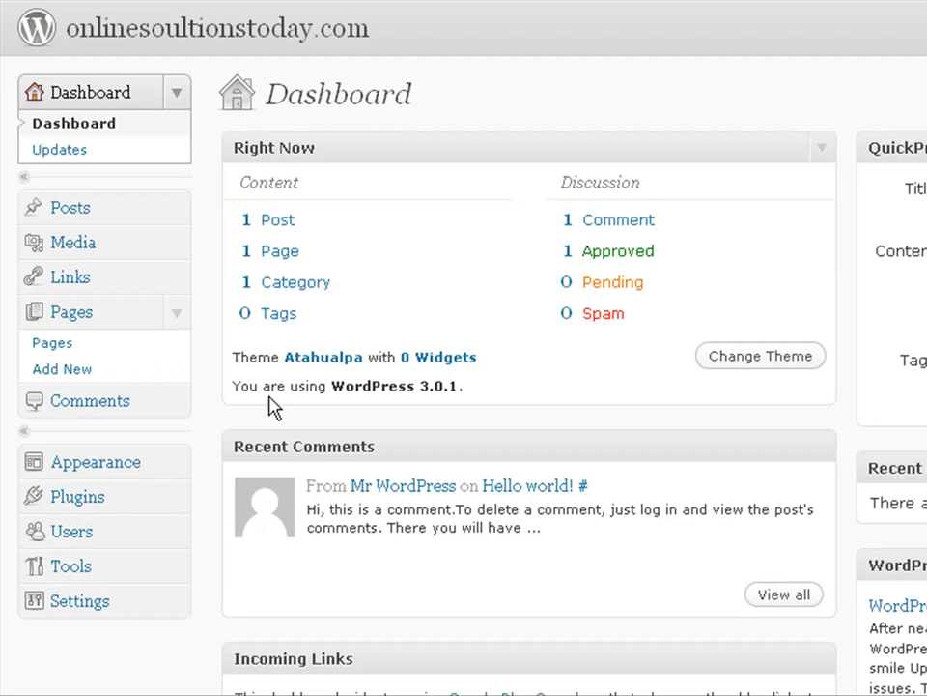
pyautogui.moveTo(80, 496)
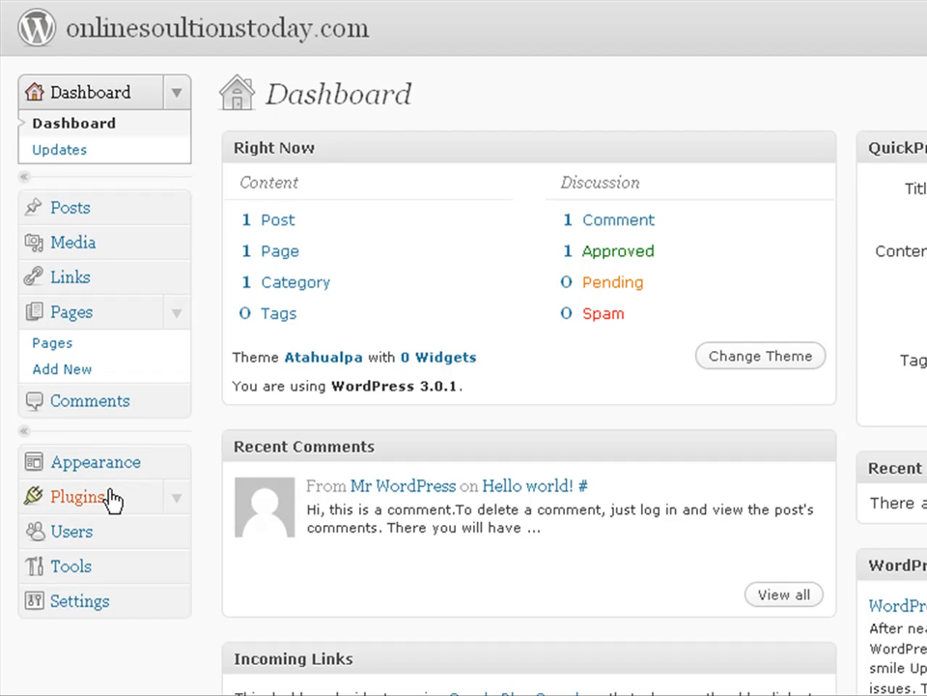
pyautogui.moveTo(183, 541)
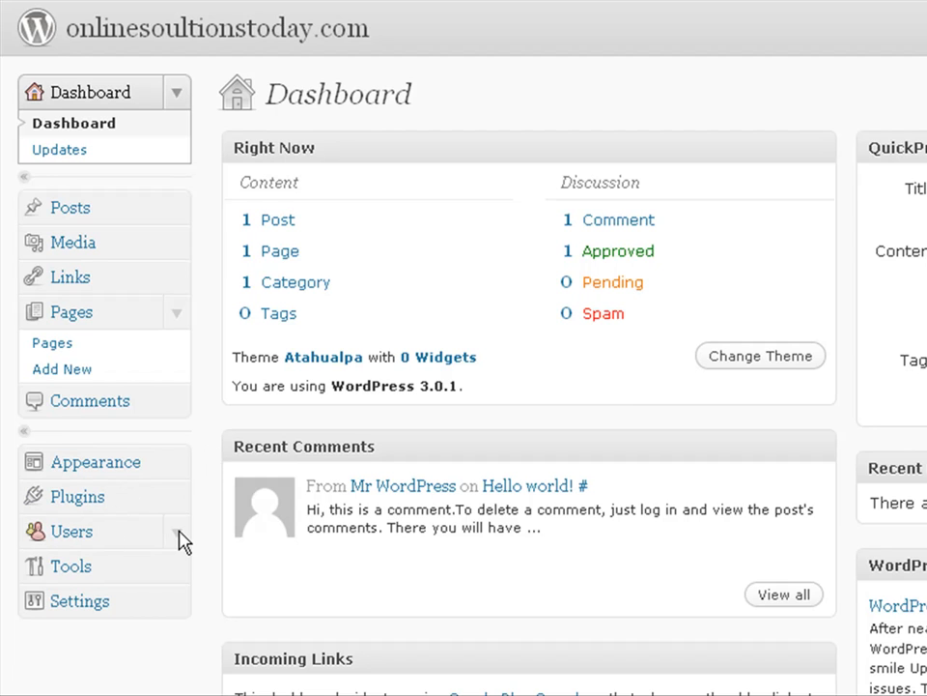
# Expand the Users menu and go to Your Profile.
pyautogui.click(72, 532)
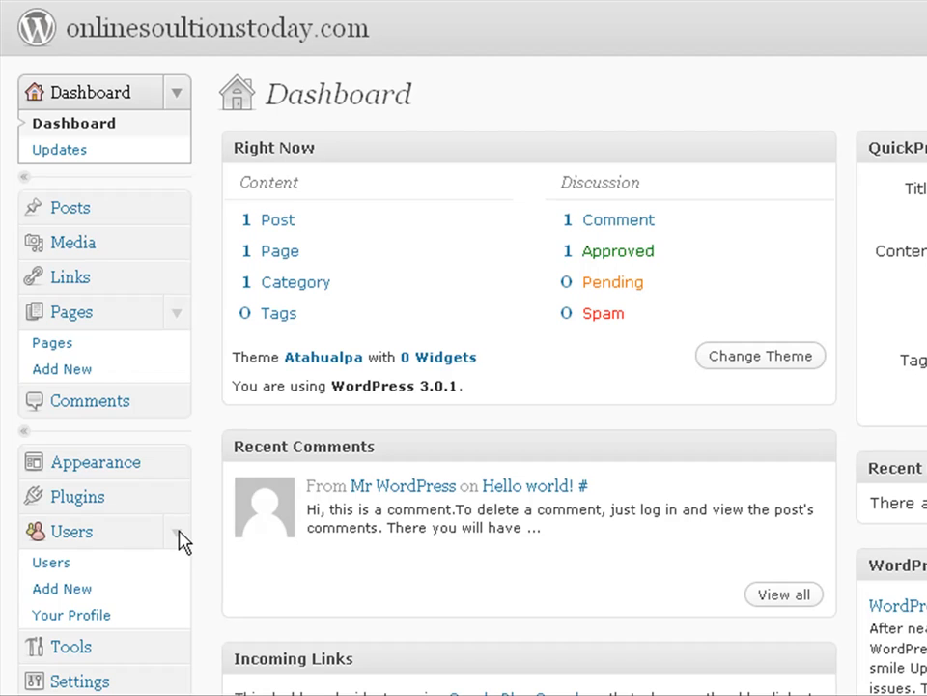
pyautogui.moveTo(61, 588)
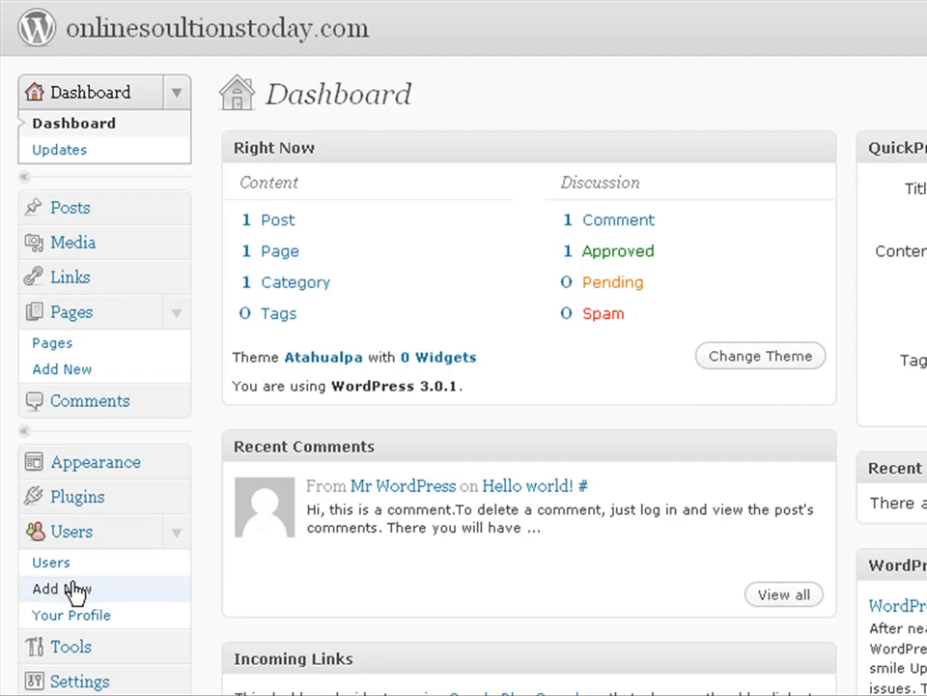
pyautogui.moveTo(71, 614)
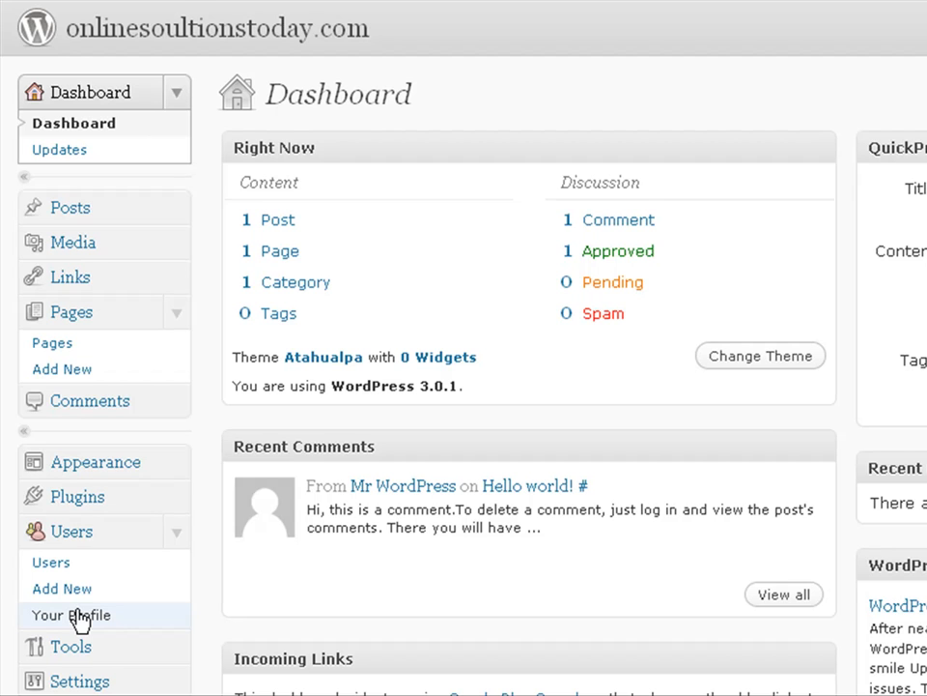
pyautogui.click(71, 616)
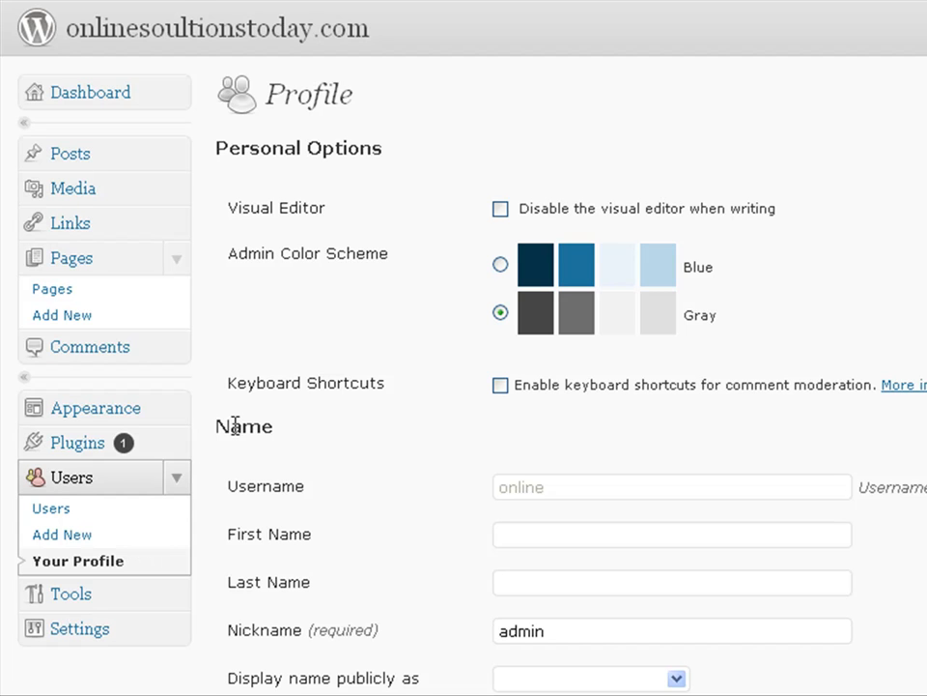
pyautogui.moveTo(377, 253)
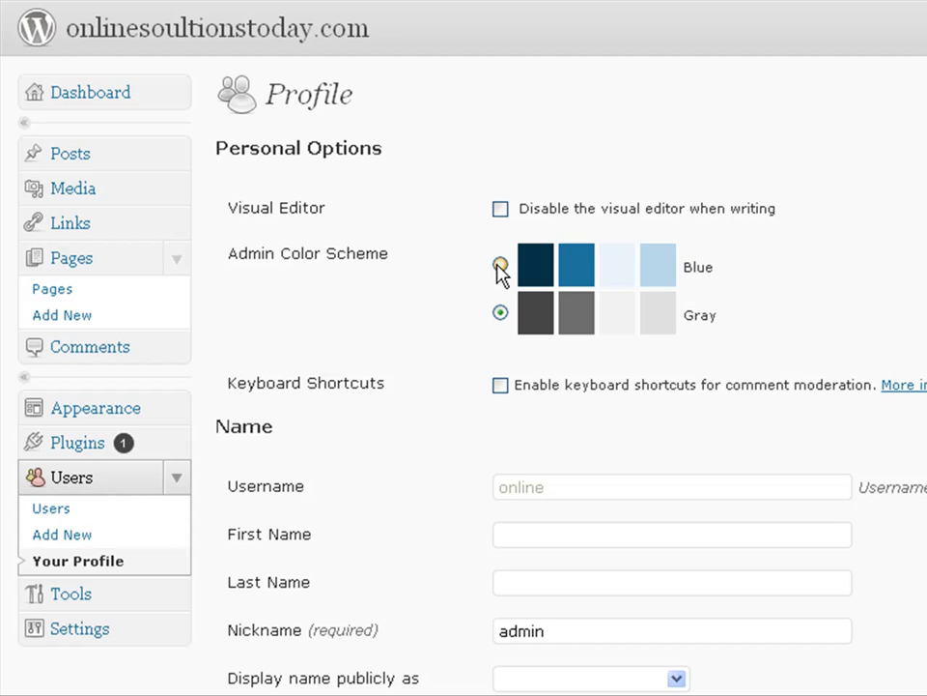
# Select Blue under Admin Color Scheme in place of Gray.
pyautogui.click(500, 265)
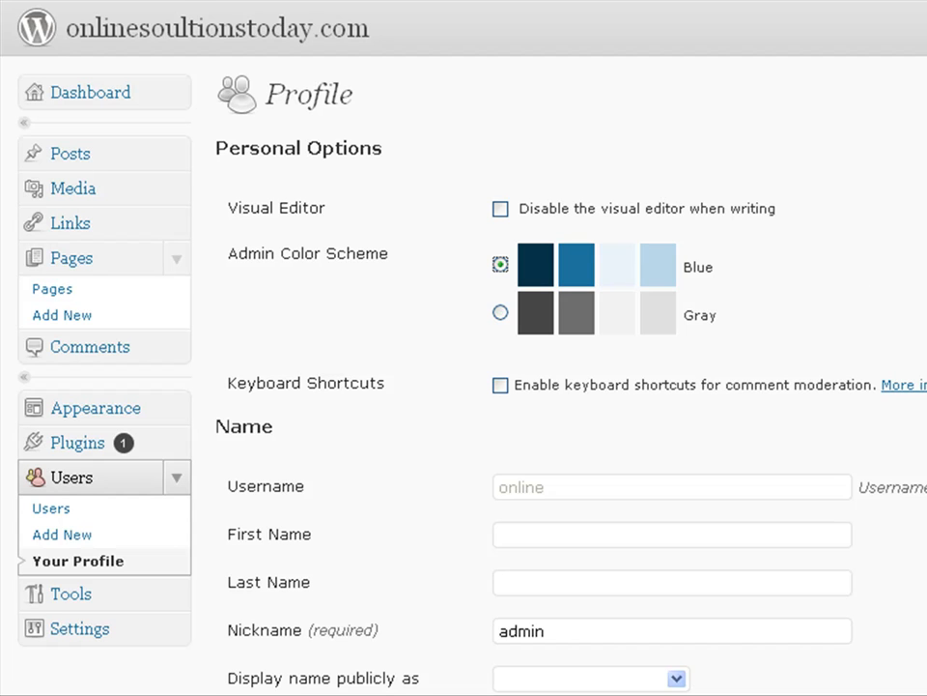
# Update the profile to apply the Blue admin color scheme.
pyautogui.scroll(-3)
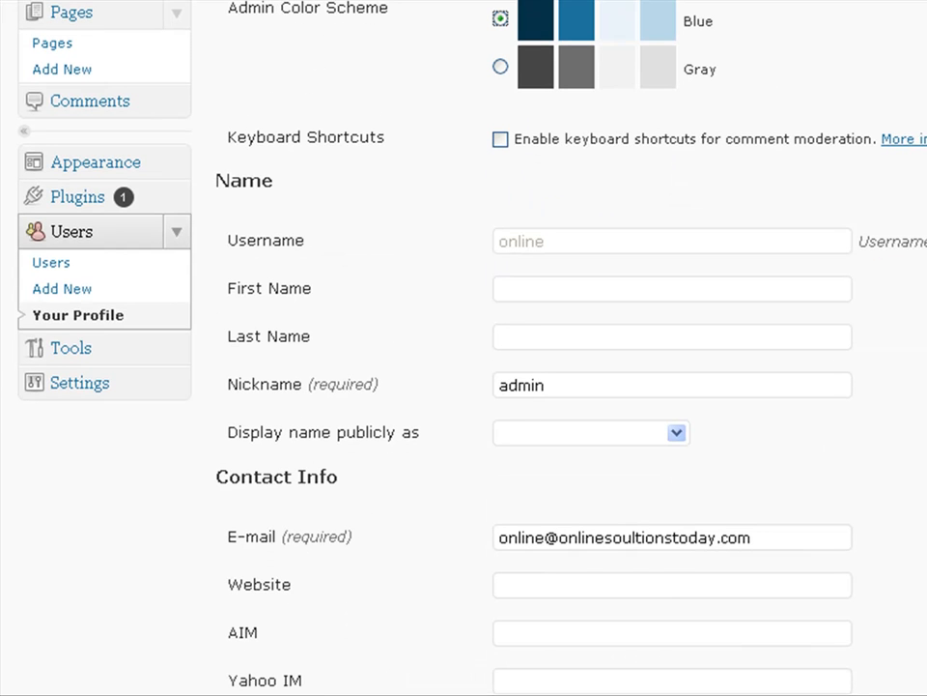
pyautogui.scroll(-3)
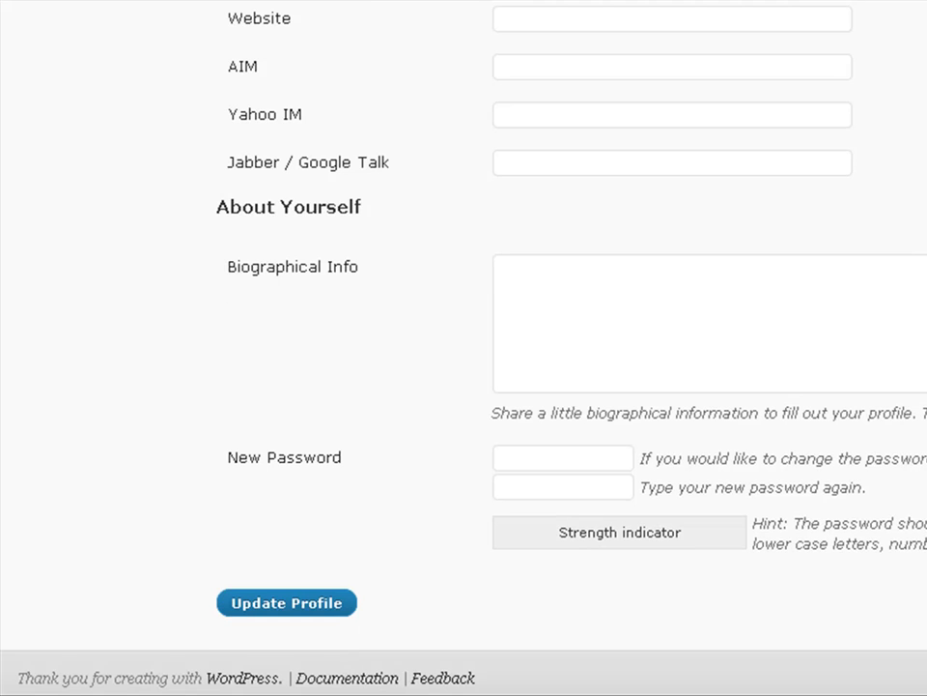
pyautogui.moveTo(305, 602)
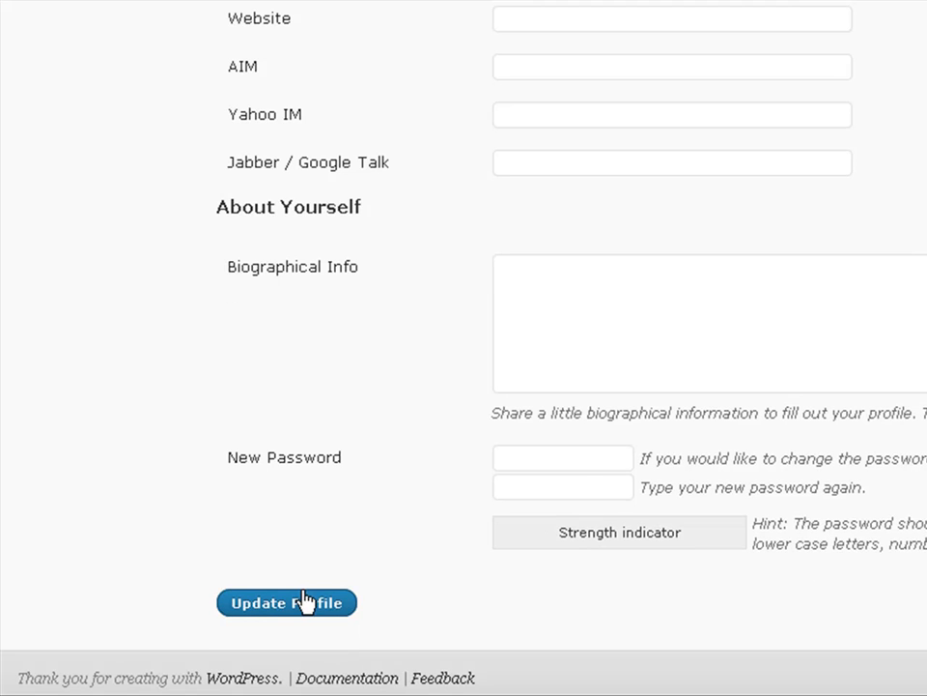
pyautogui.click(286, 602)
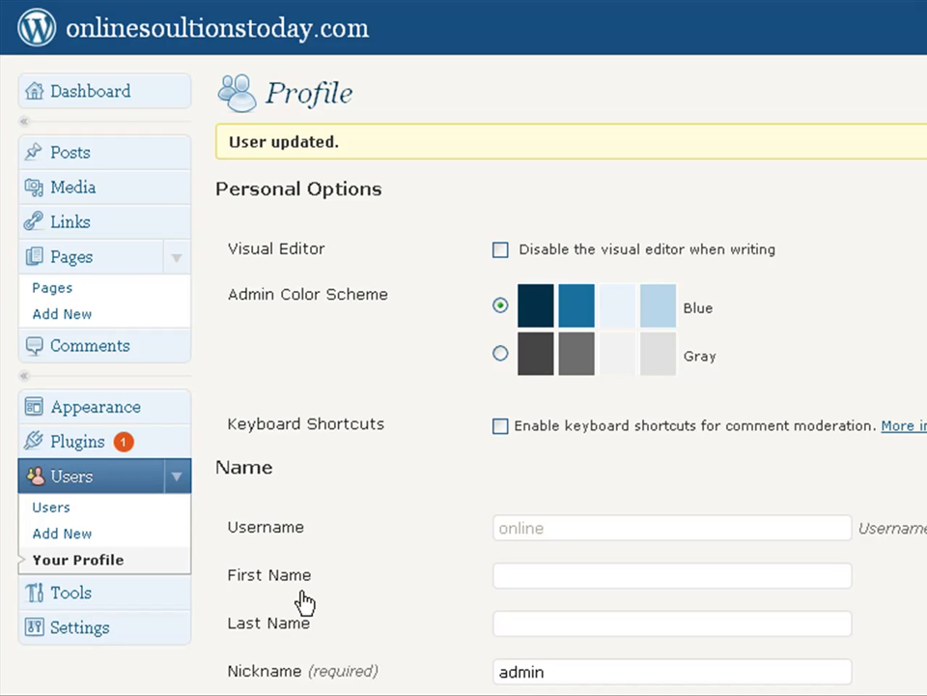
pyautogui.moveTo(91, 90)
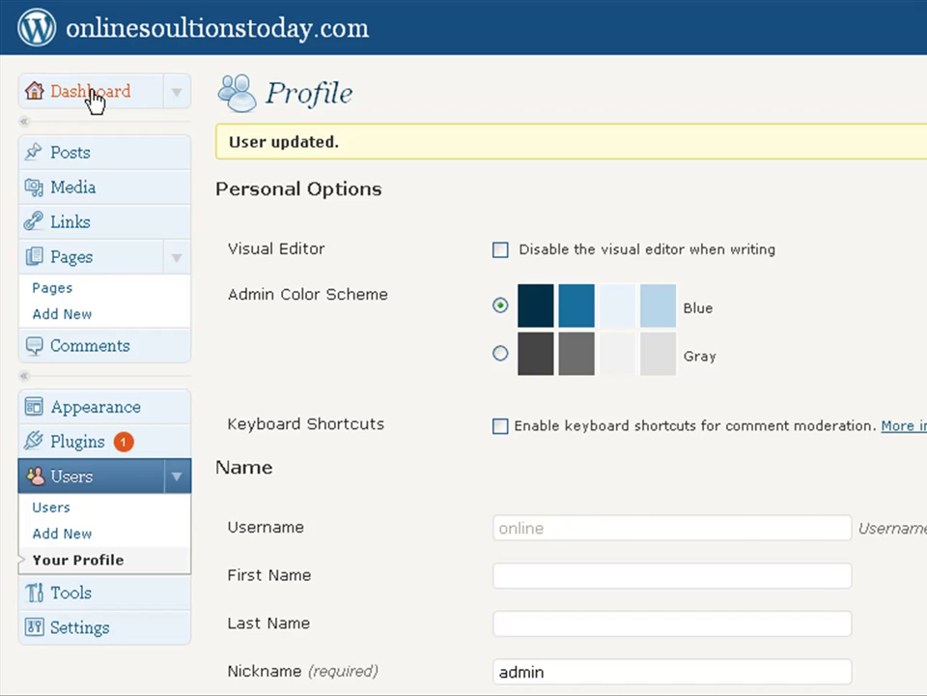
# Go back to the Dashboard to see the Blue-themed admin screen.
pyautogui.click(90, 90)
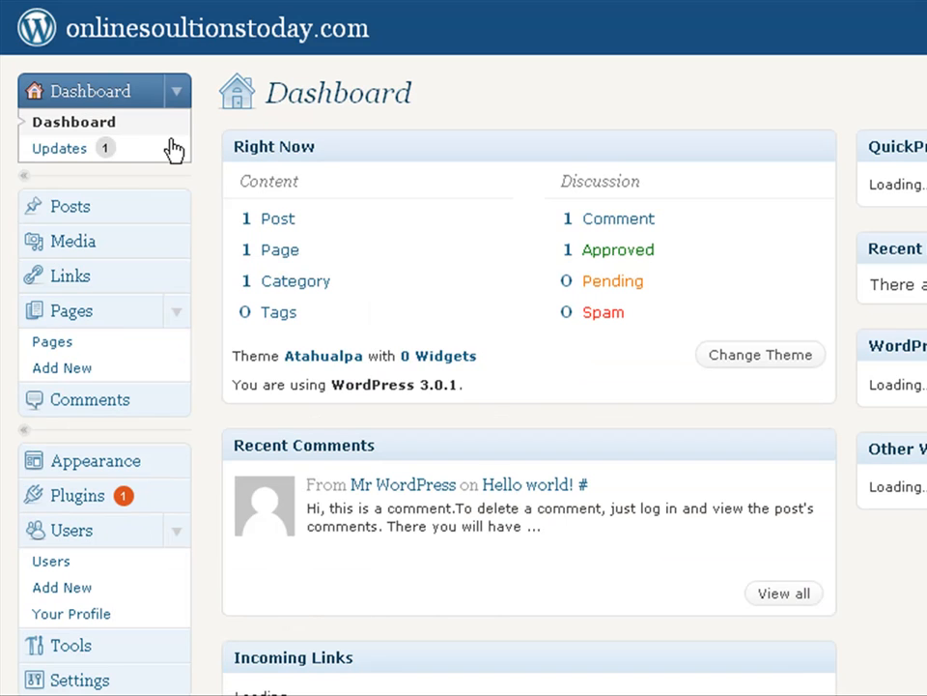